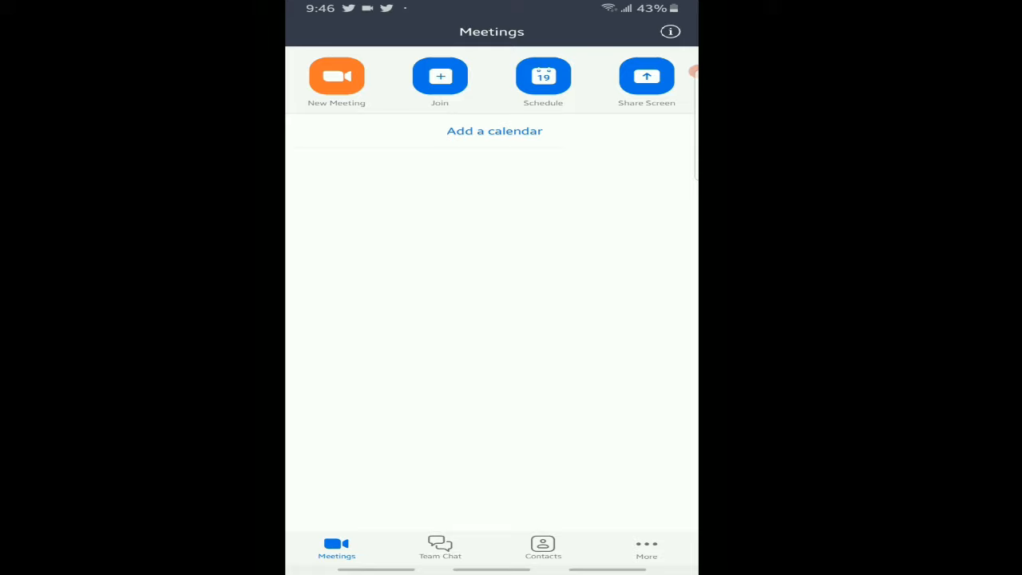
# Switch from the Meetings home screen to the More page.
pyautogui.click(647, 549)
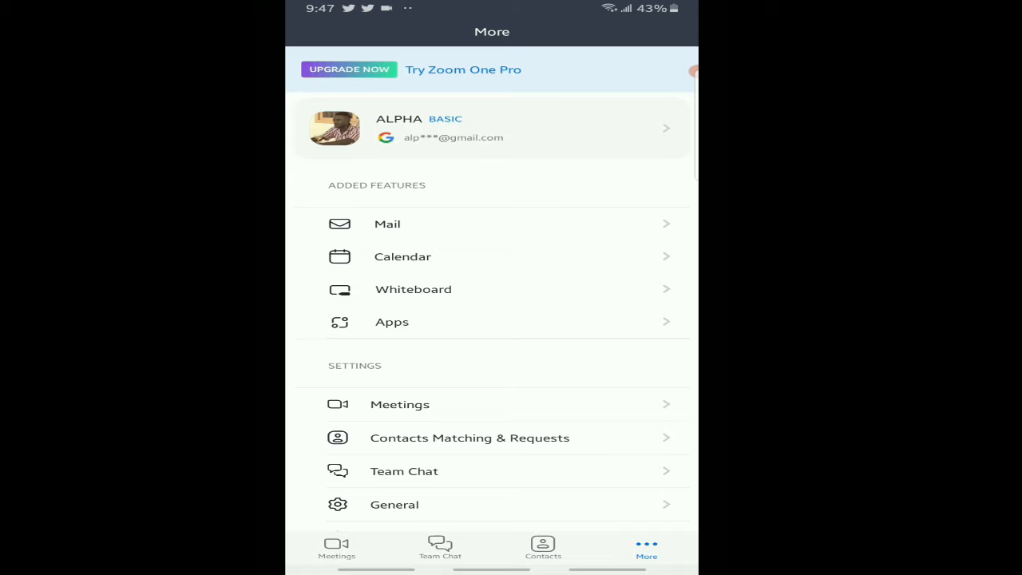
# Start the 30-day free trial of the annual Zoom One Pro plan from the upgrade offer.
pyautogui.click(463, 71)
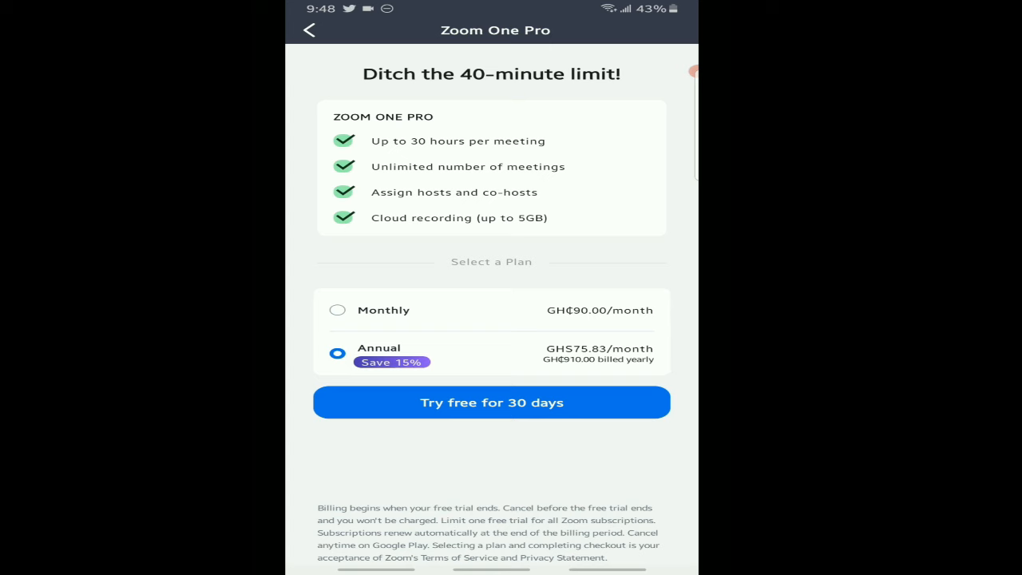
pyautogui.click(492, 403)
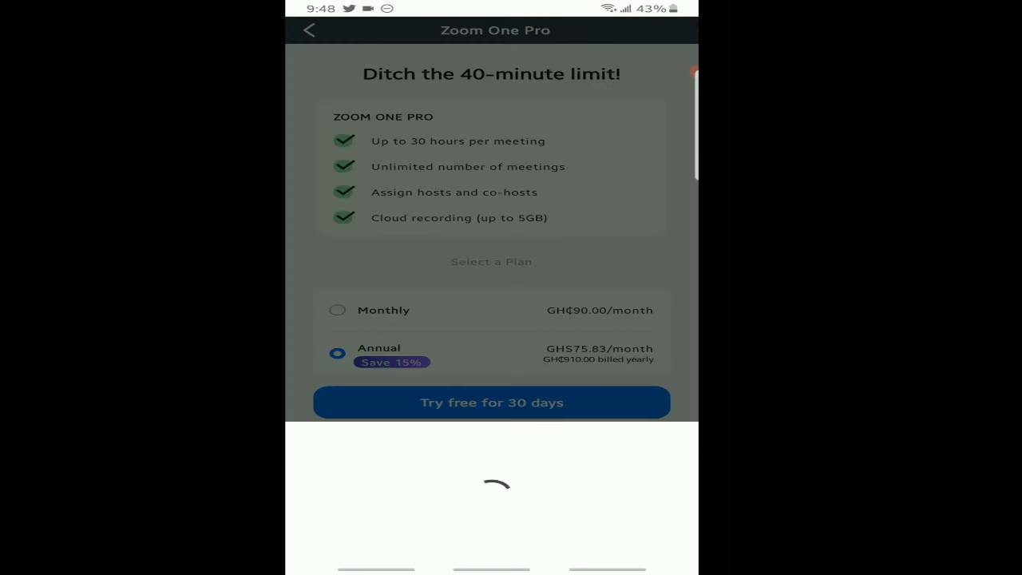
# Subscribe on Google Play and answer the backup payment prompt so the purchase succeeds.
pyautogui.click(492, 403)
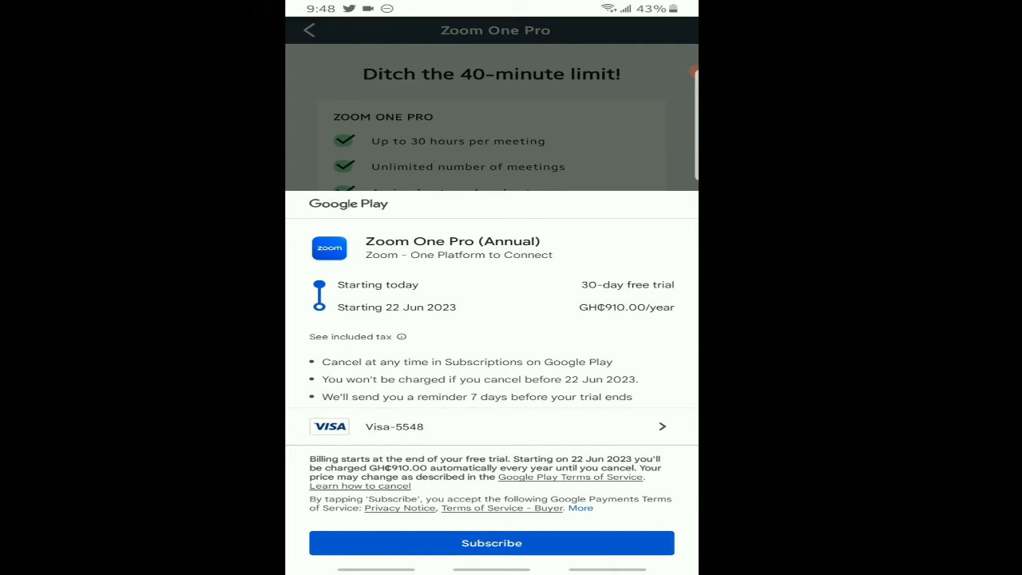
pyautogui.click(491, 543)
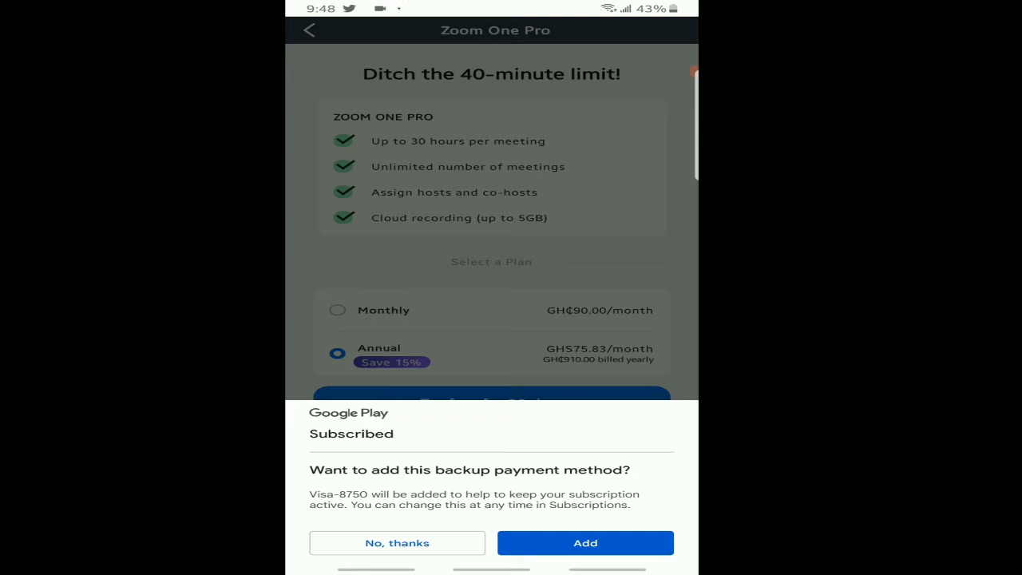
pyautogui.click(585, 543)
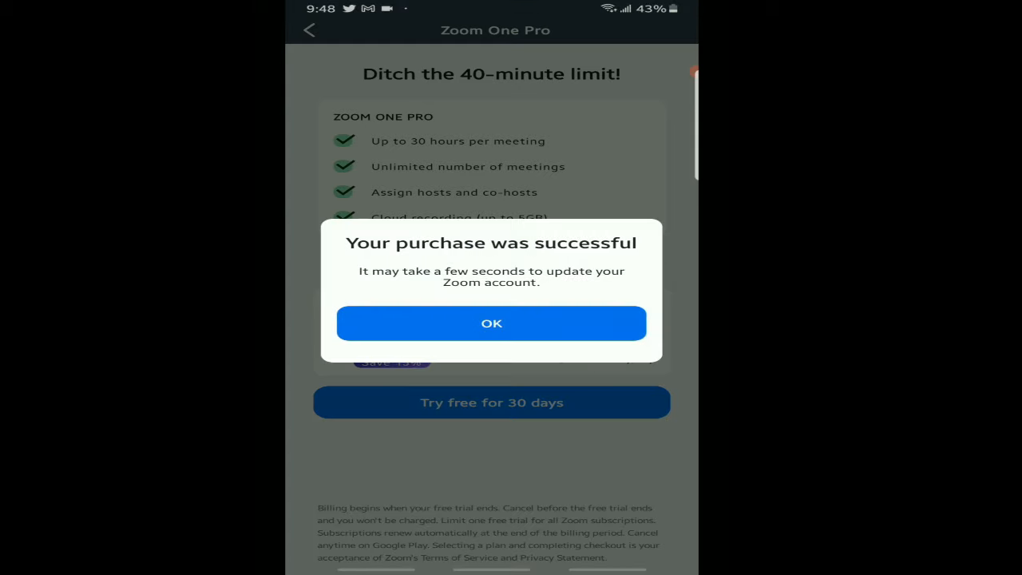